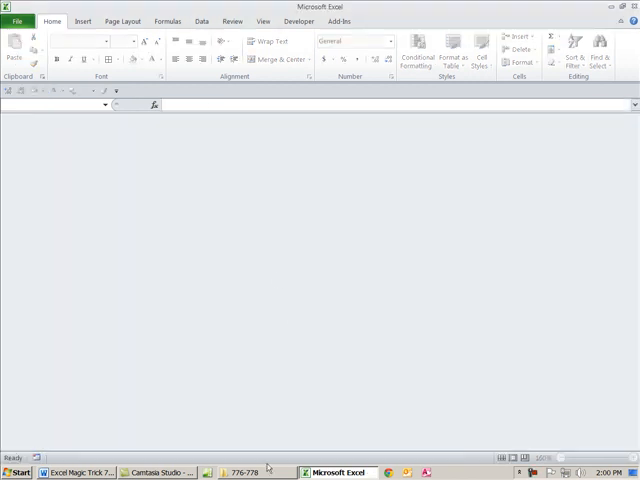
Select cell B7 to show its SUMPRODUCT formula referencing the closed source file's path.
left_click(241, 472)
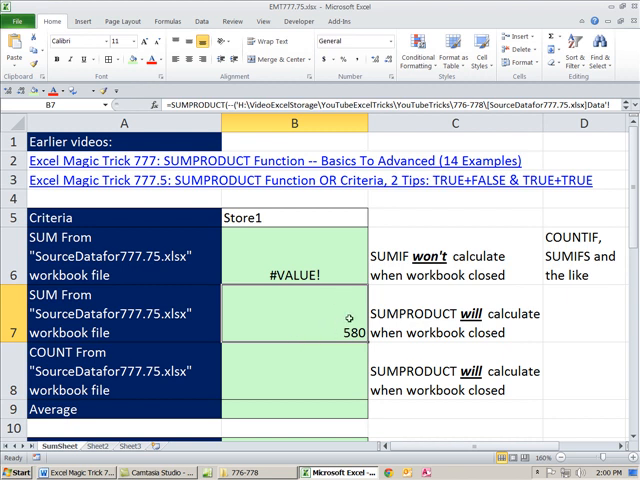